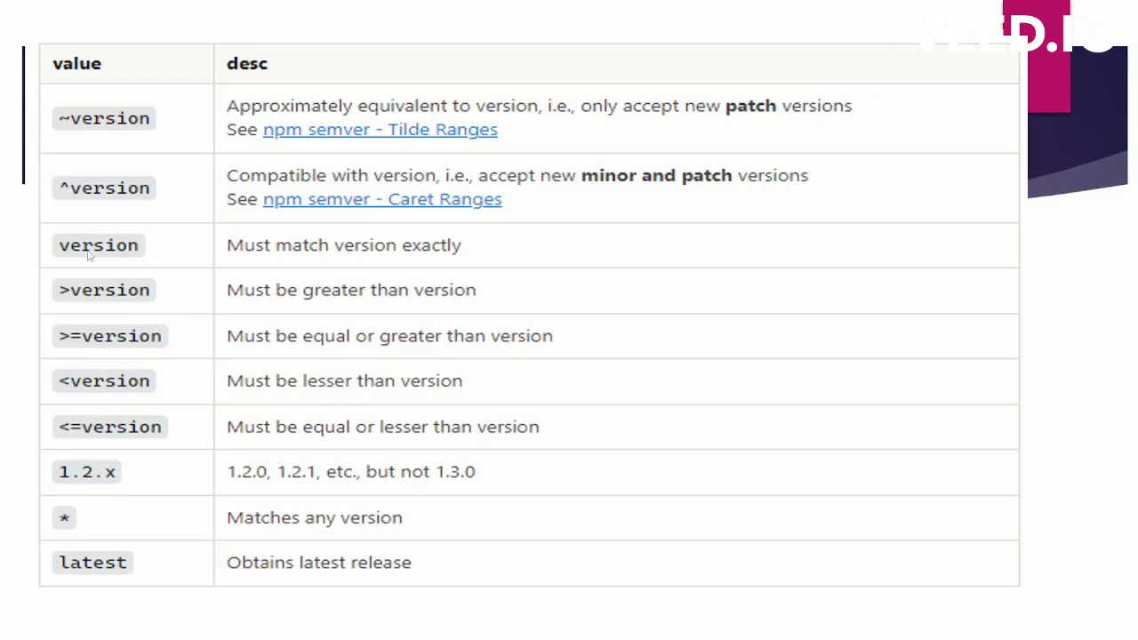
mouse_move(61, 291)
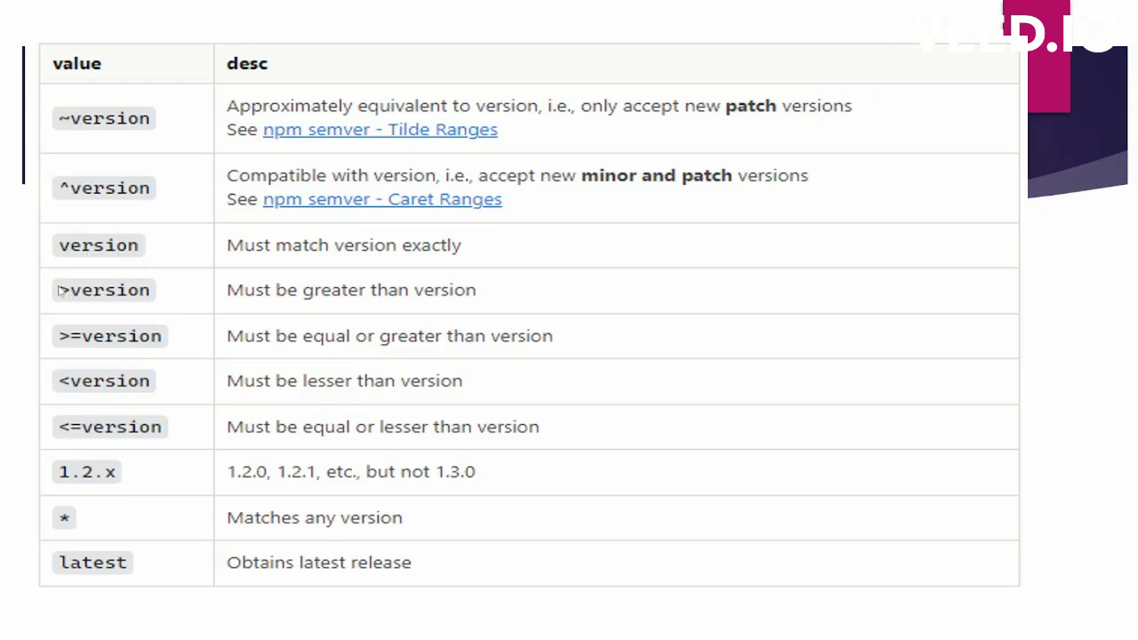
mouse_move(62, 384)
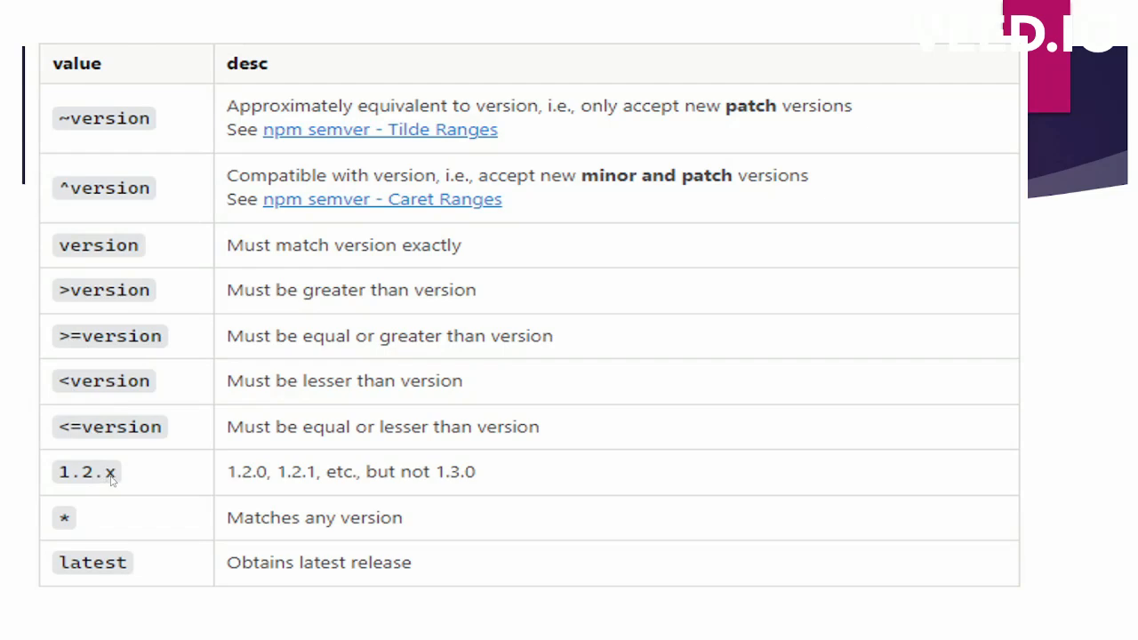
mouse_move(63, 516)
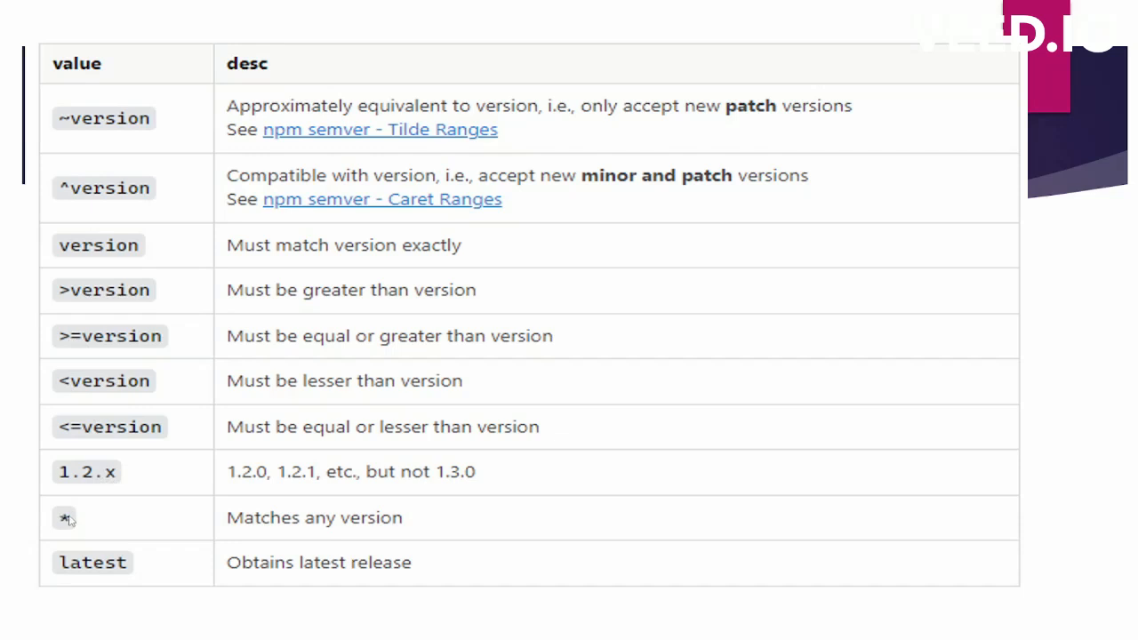
mouse_move(109, 562)
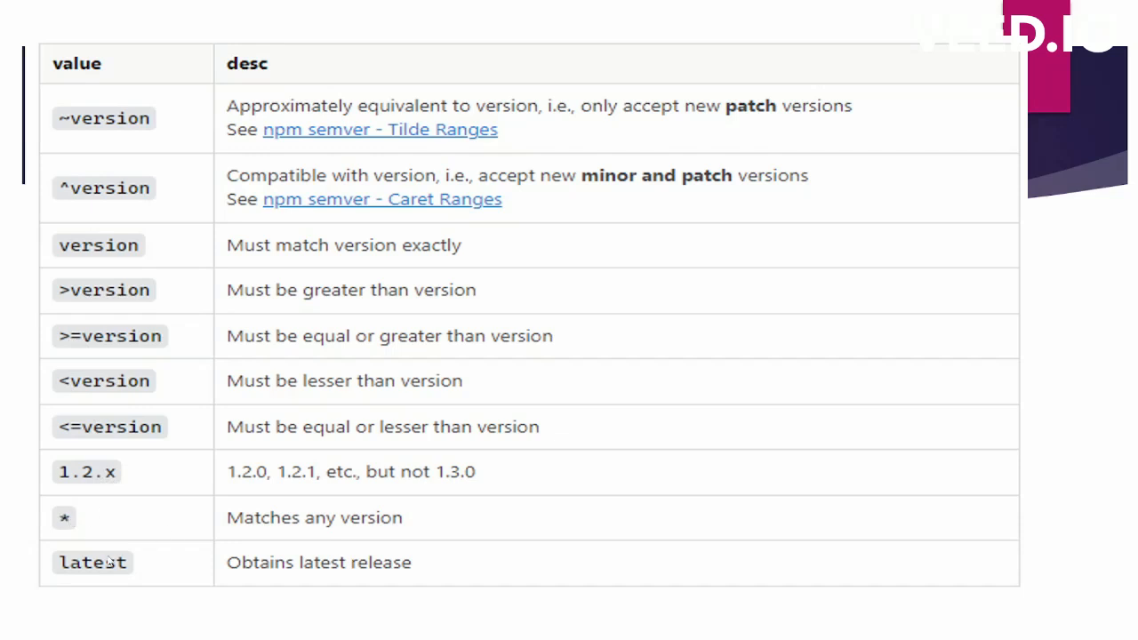
mouse_move(124, 587)
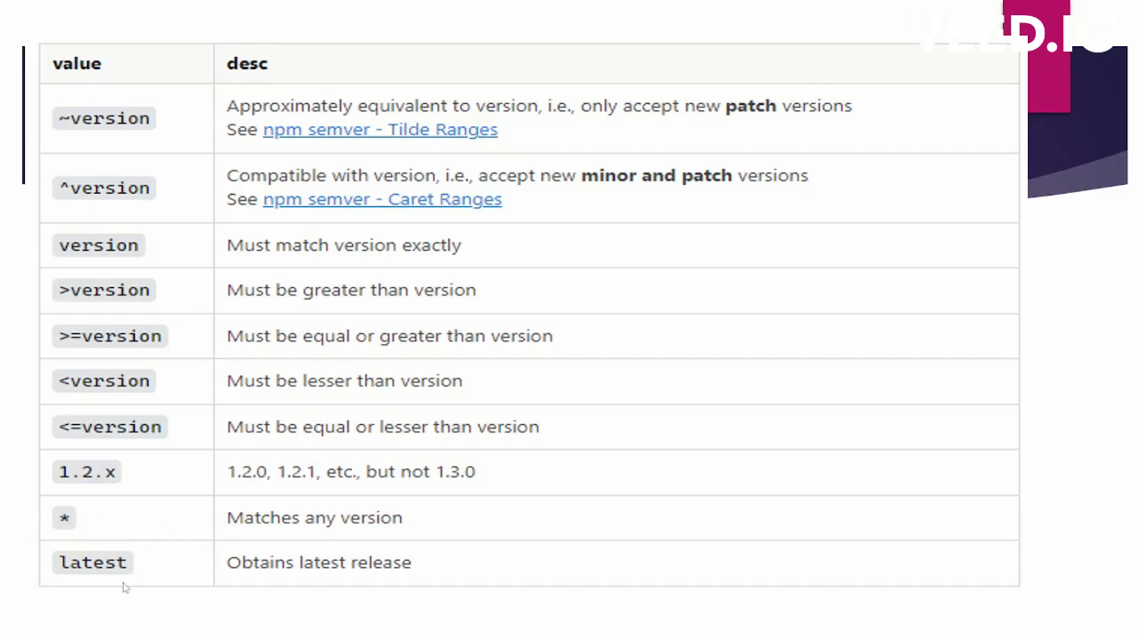